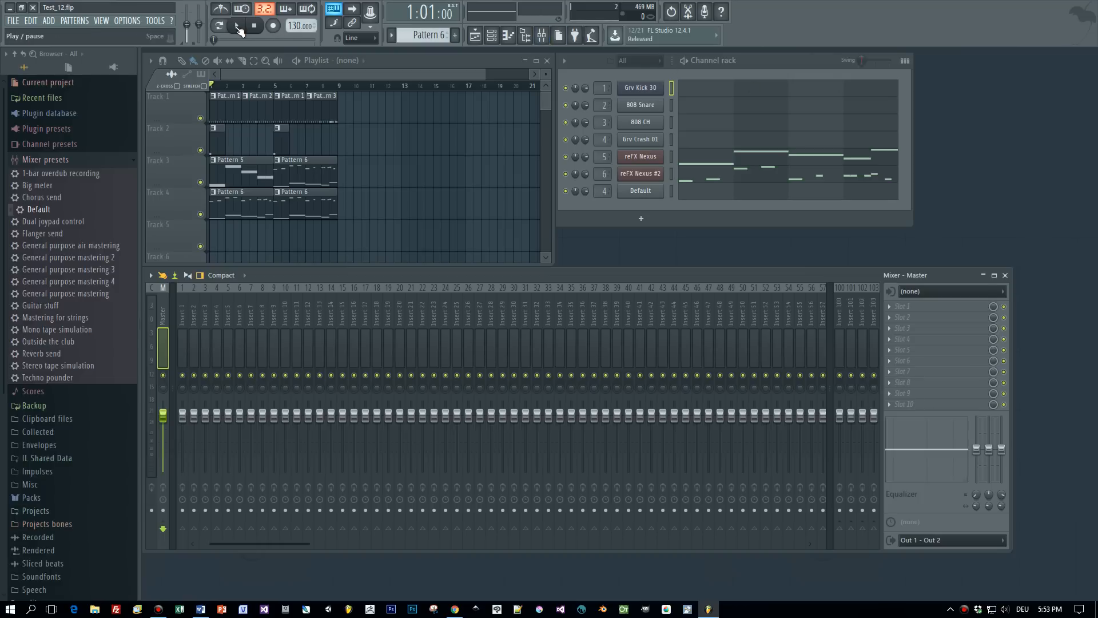
# Play the song and delete the Default channel, leaving the six channels on Master
pyautogui.click(238, 26)
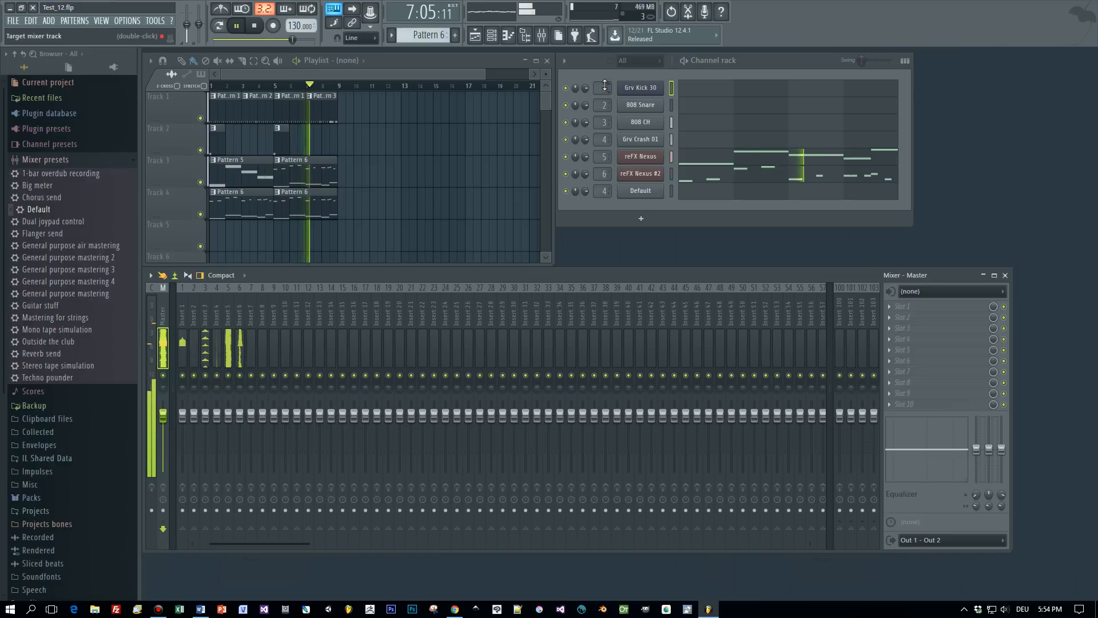
pyautogui.rightClick(639, 191)
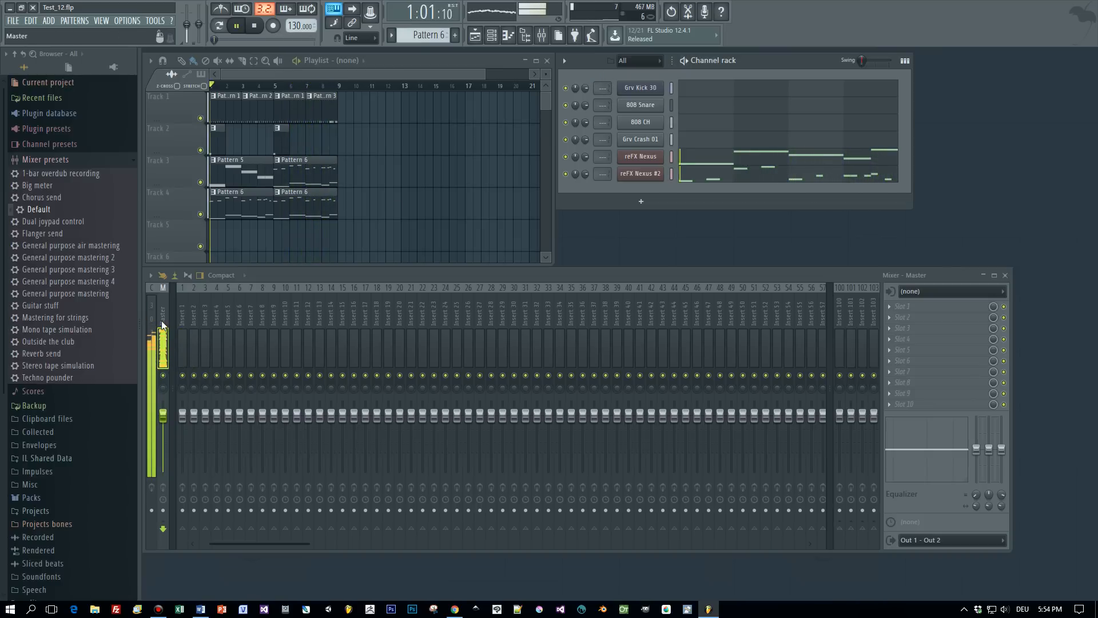
# Stop playback and route the six channels to inserts 1–6, each named after its channel
pyautogui.click(251, 25)
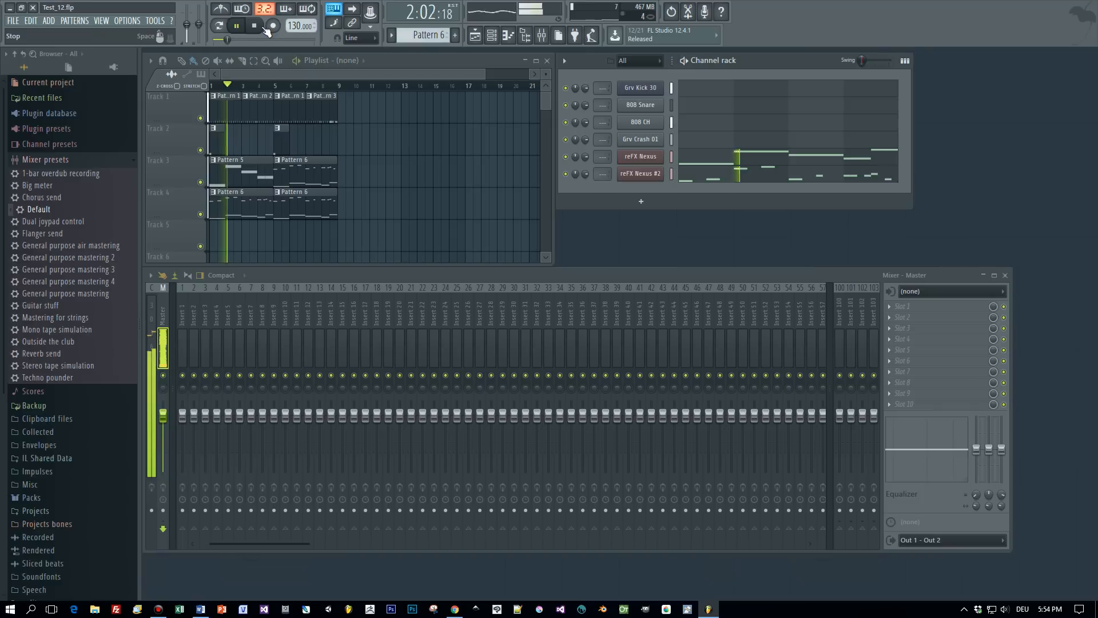
pyautogui.click(237, 25)
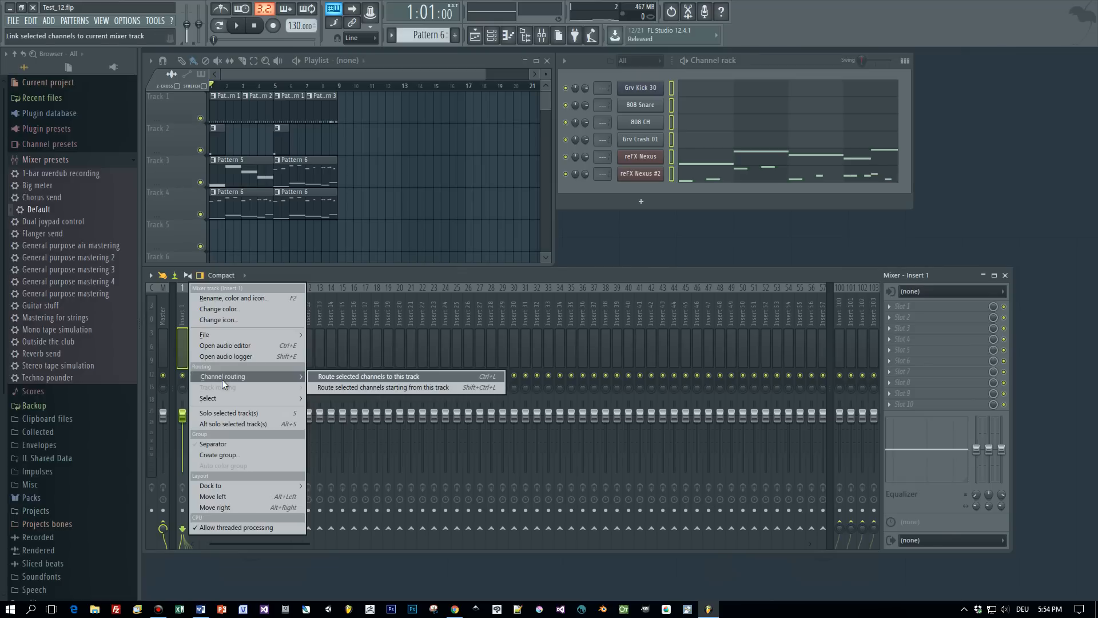
pyautogui.moveTo(382, 388)
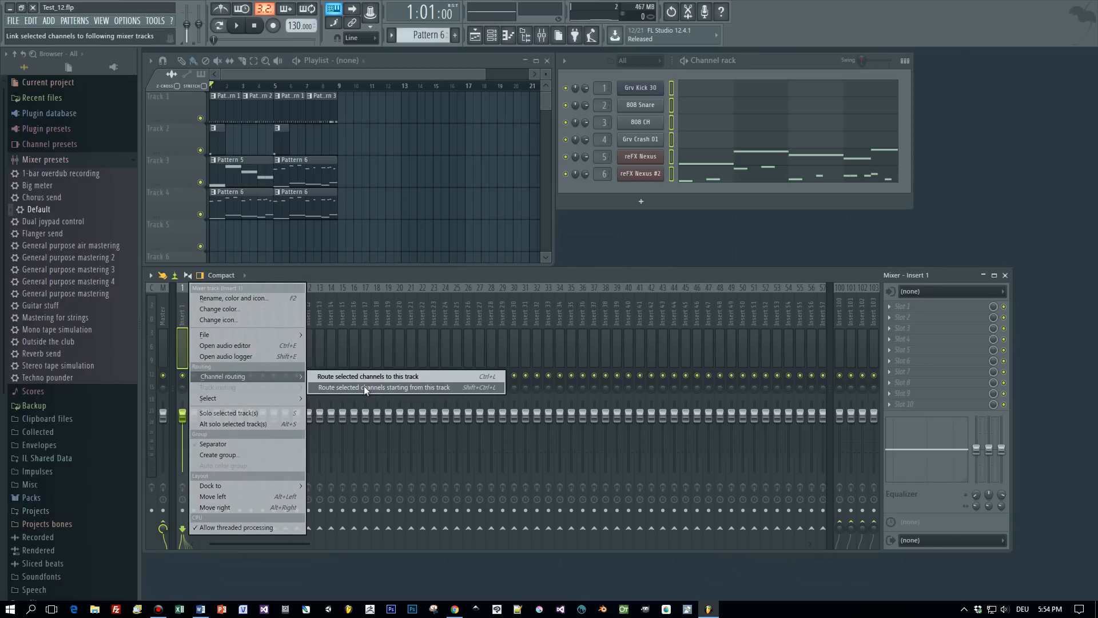
pyautogui.click(384, 387)
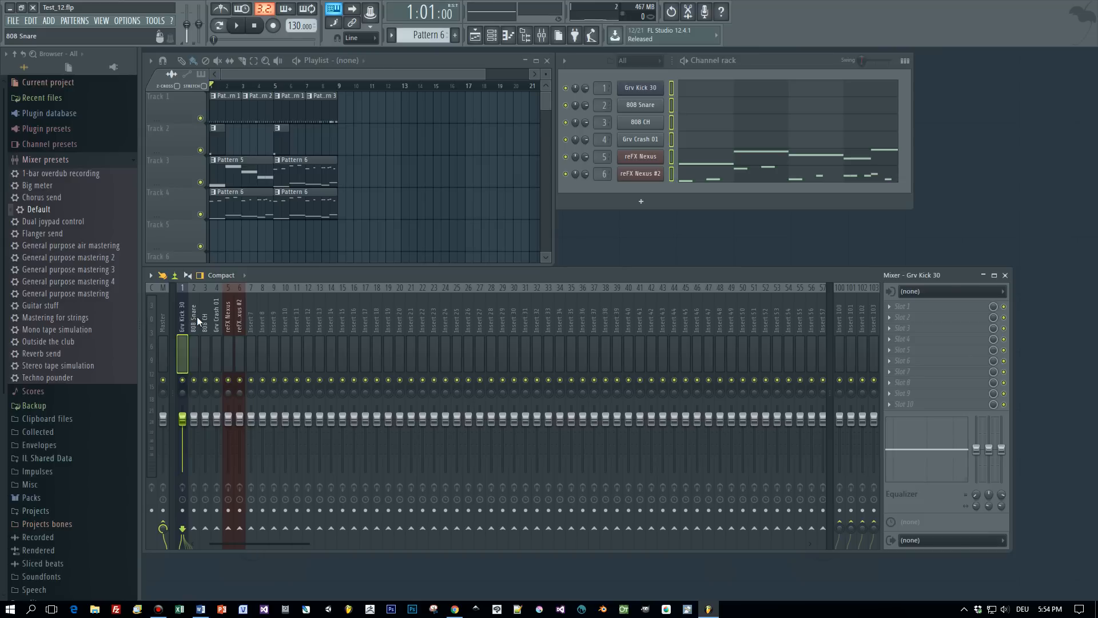
pyautogui.moveTo(606, 87)
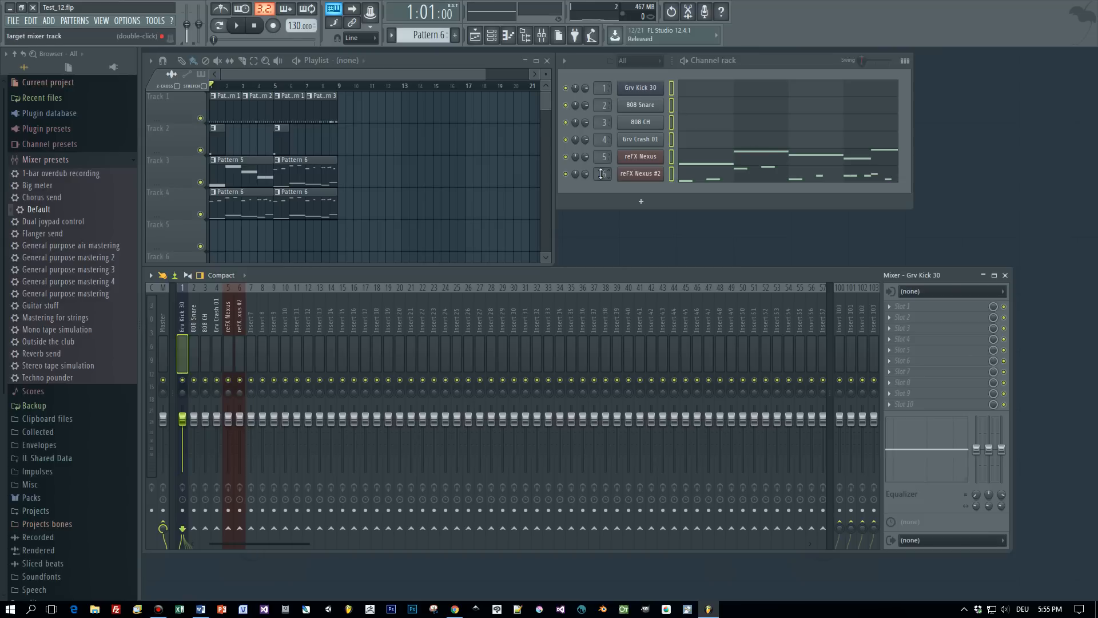
pyautogui.click(236, 26)
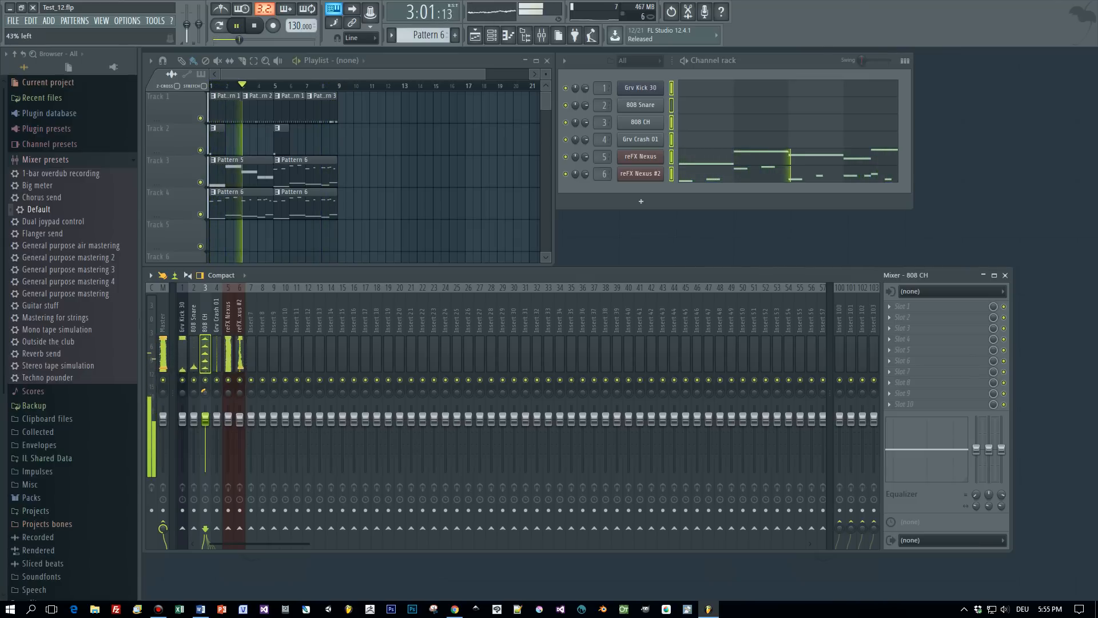
pyautogui.click(250, 26)
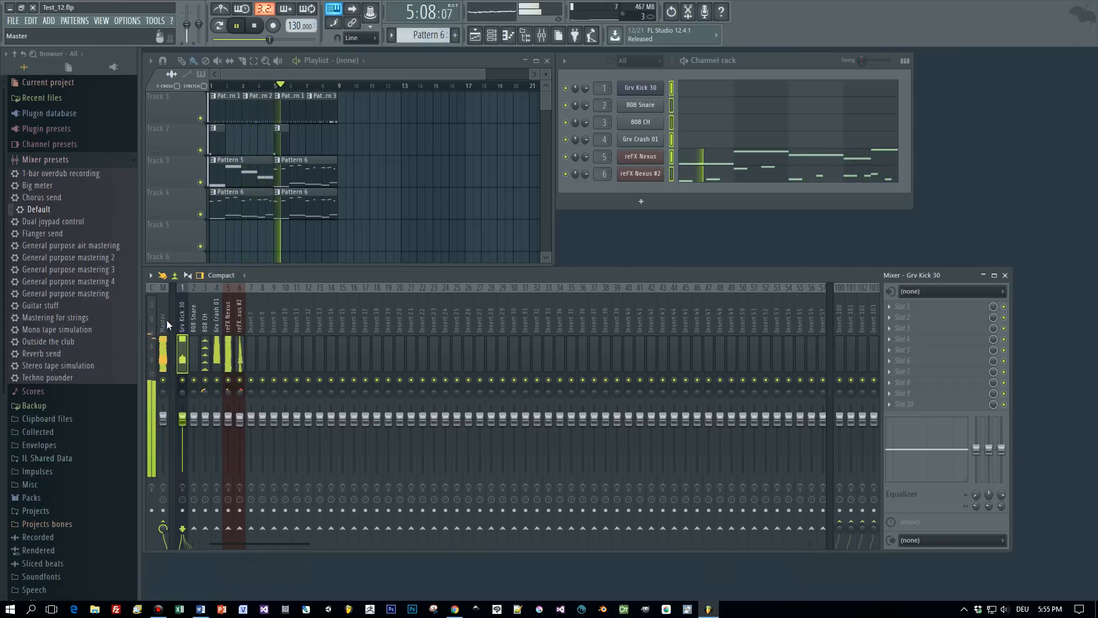
# Select the Master track and browse the Limiter plugins for its first FX slot
pyautogui.click(161, 323)
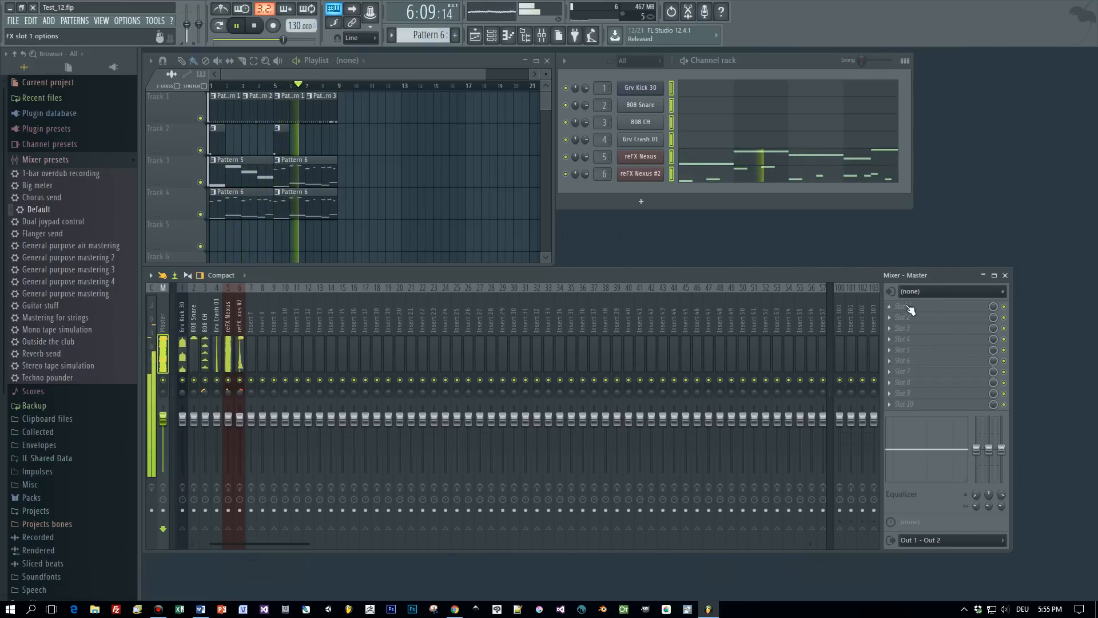
pyautogui.click(1003, 291)
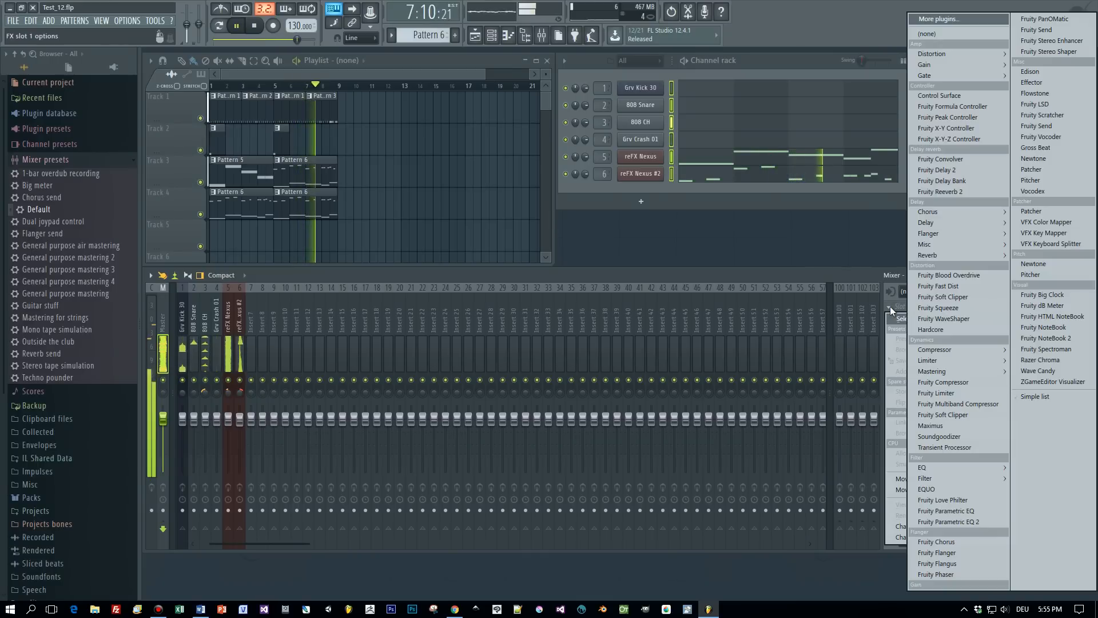
pyautogui.moveTo(927, 359)
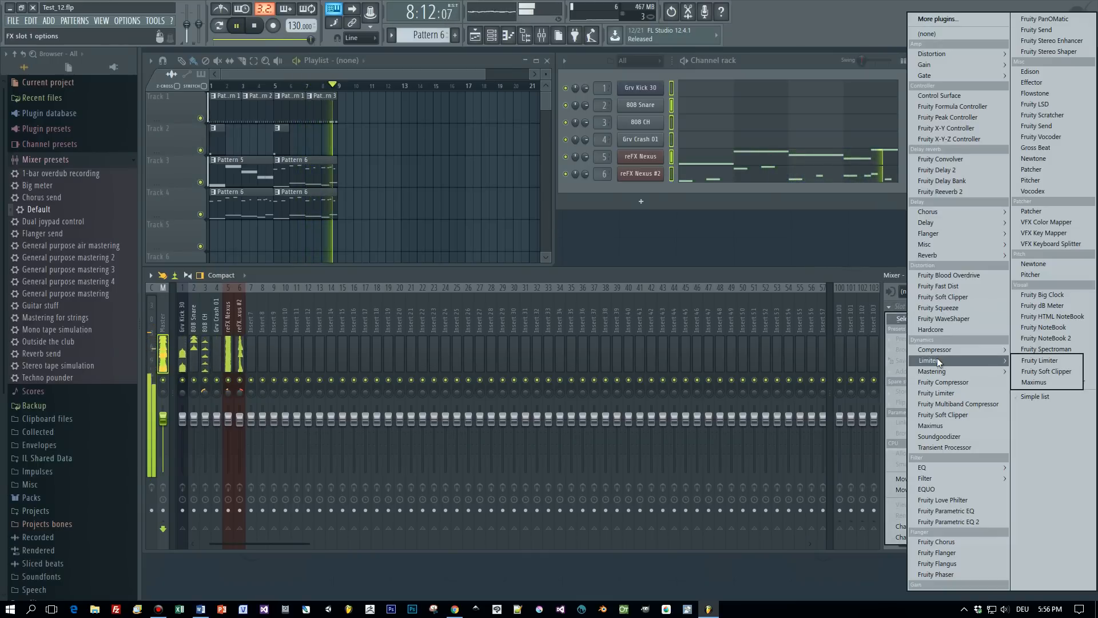
pyautogui.click(1040, 360)
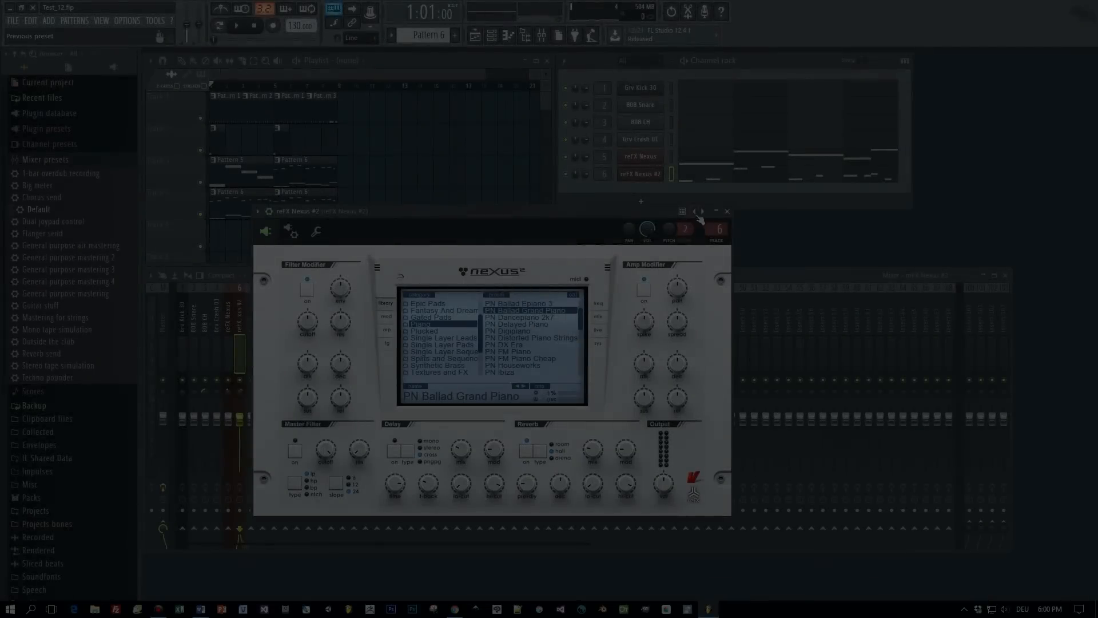
# Close the Nexus window, route reFX Nexus #2 to insert 11, and play the song
pyautogui.click(727, 211)
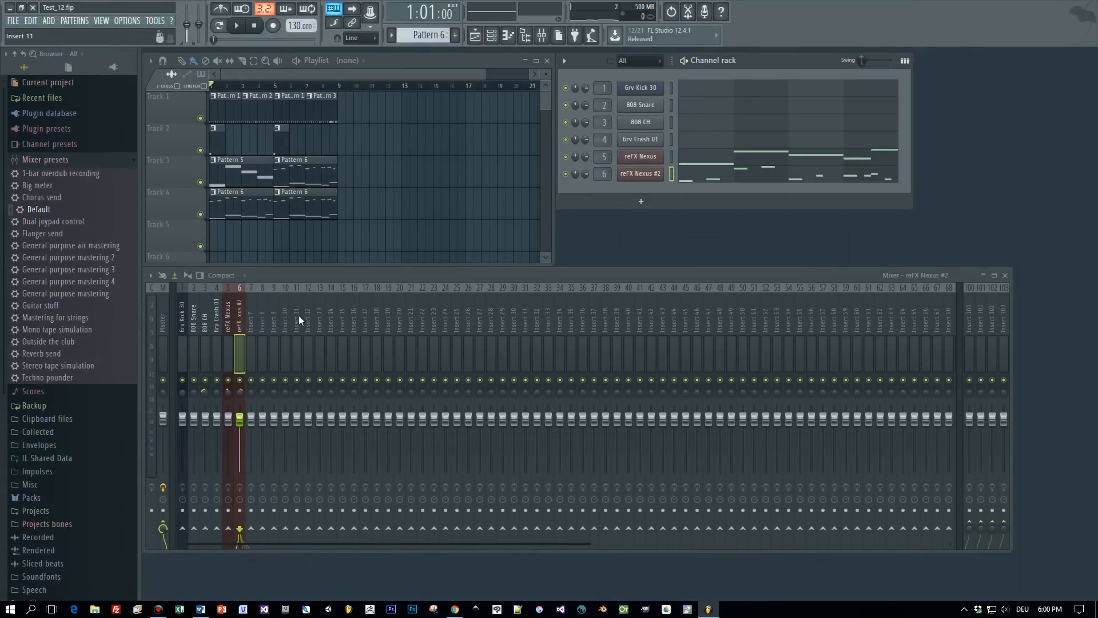
pyautogui.rightClick(296, 329)
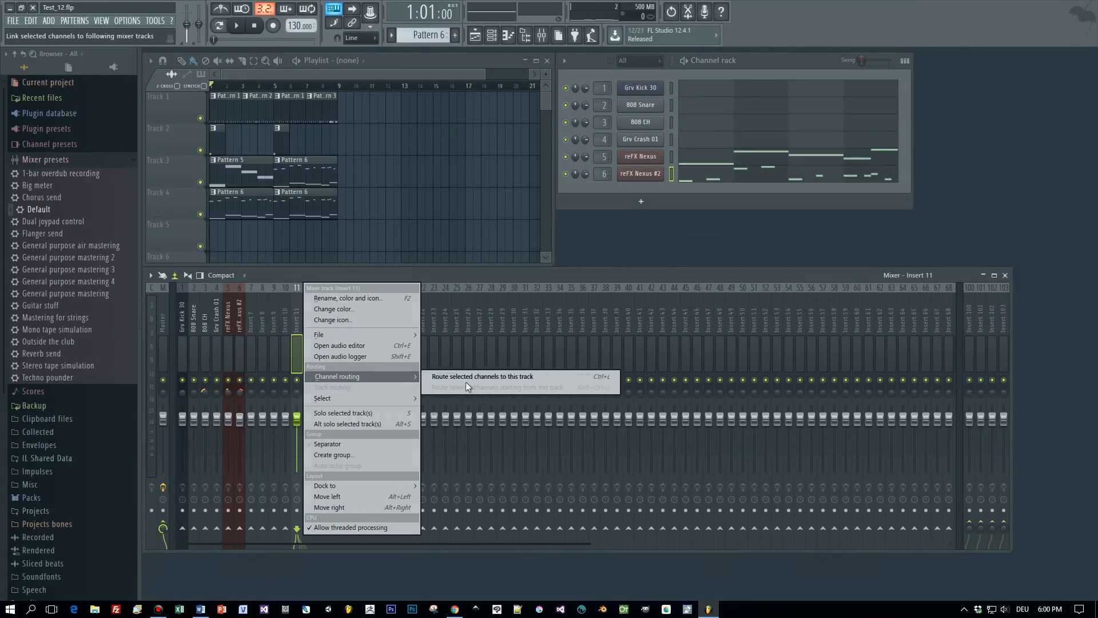
pyautogui.click(481, 376)
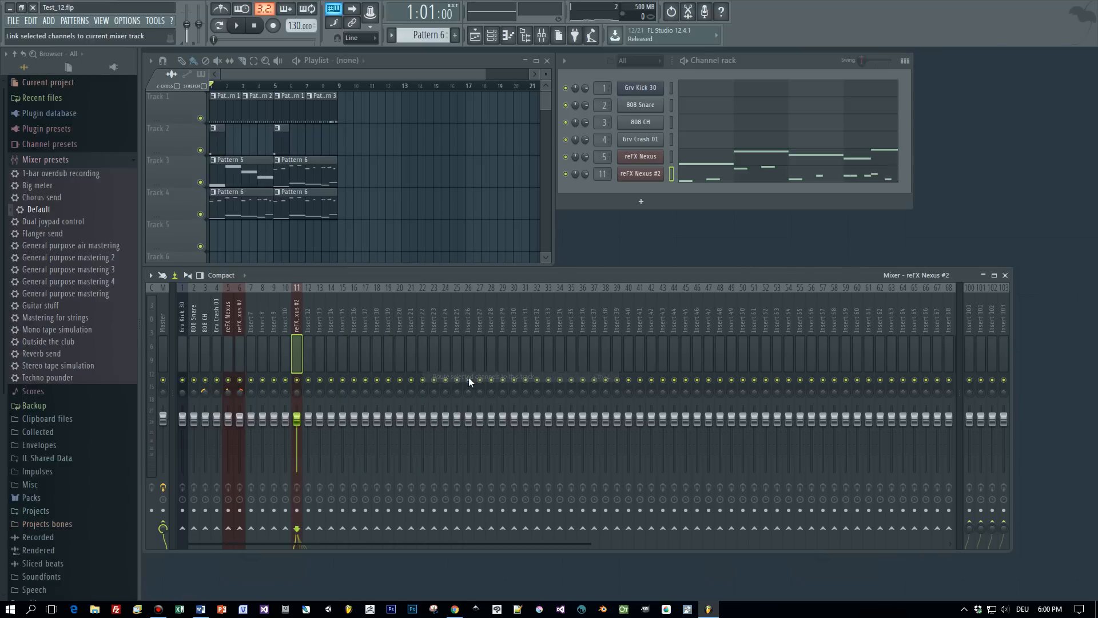
pyautogui.moveTo(236, 26)
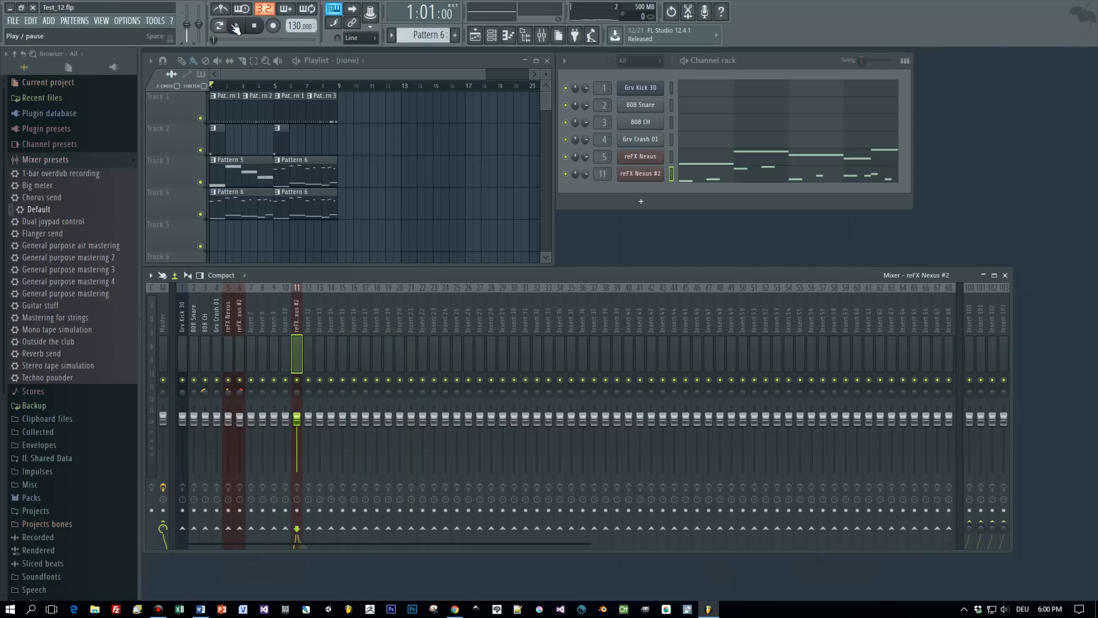
pyautogui.click(237, 26)
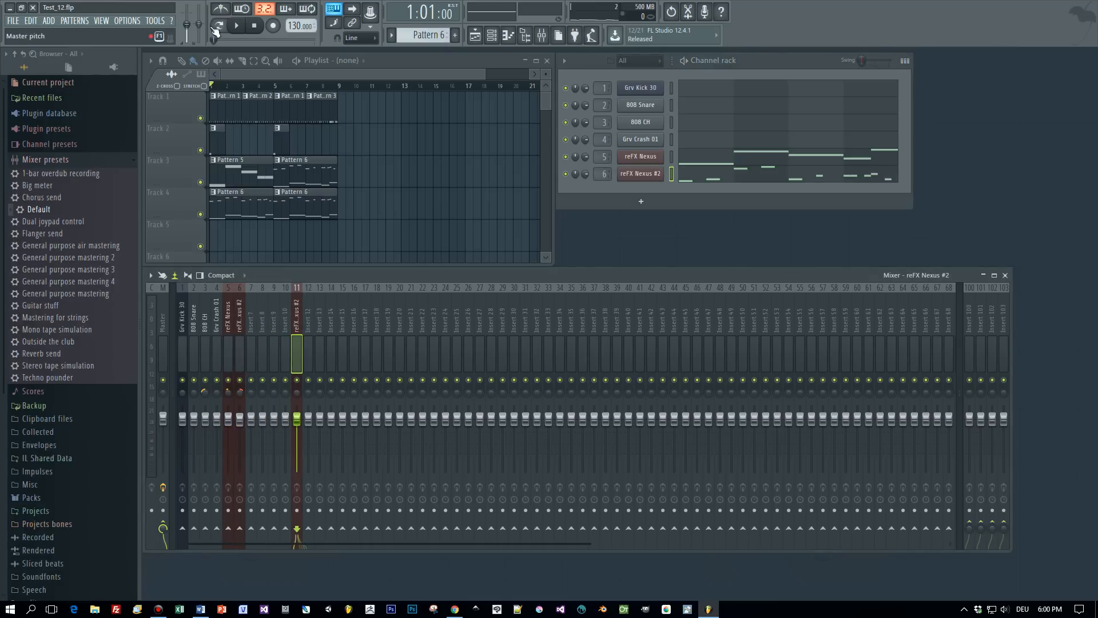
# Stop playback and put reFX Nexus #2 back on insert 6, leaving insert 11 unnamed
pyautogui.click(236, 25)
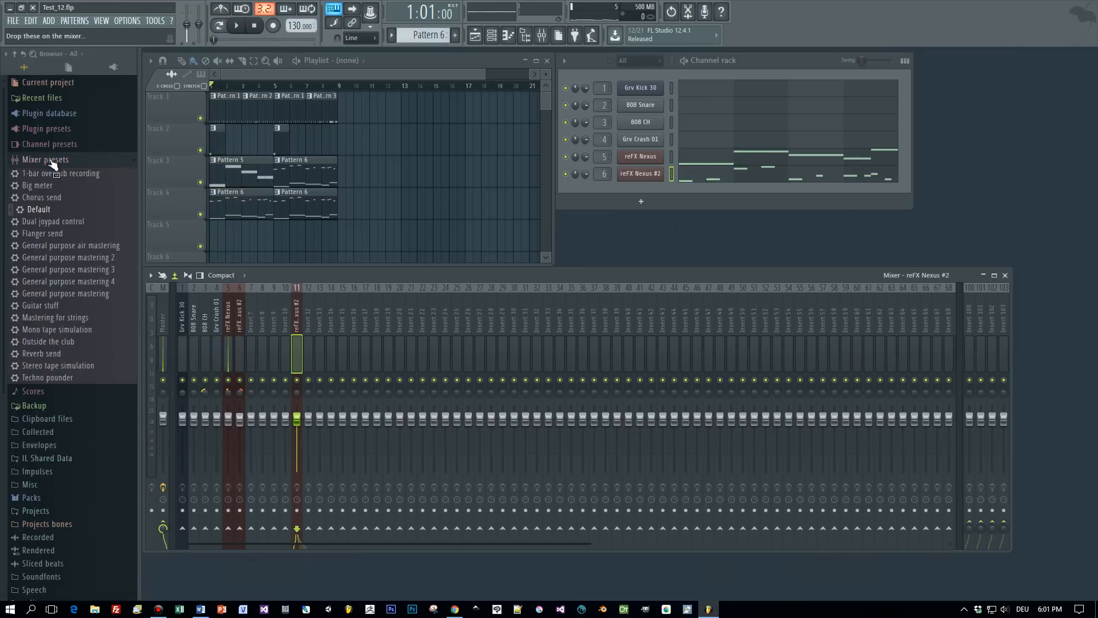
pyautogui.moveTo(56, 168)
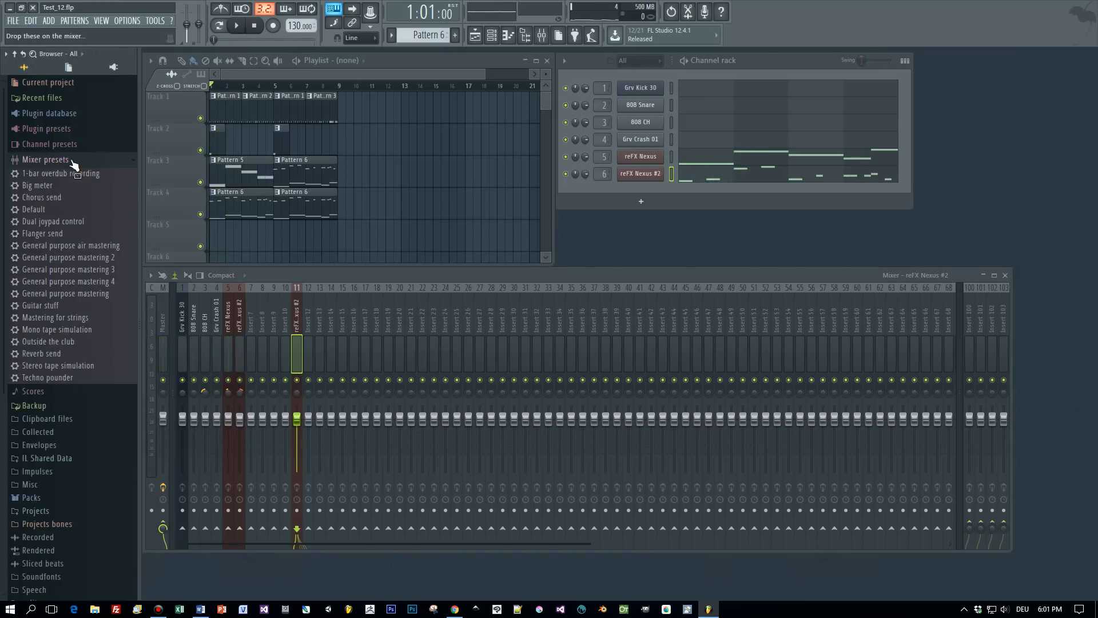
pyautogui.moveTo(37, 208); pyautogui.dragTo(297, 339)
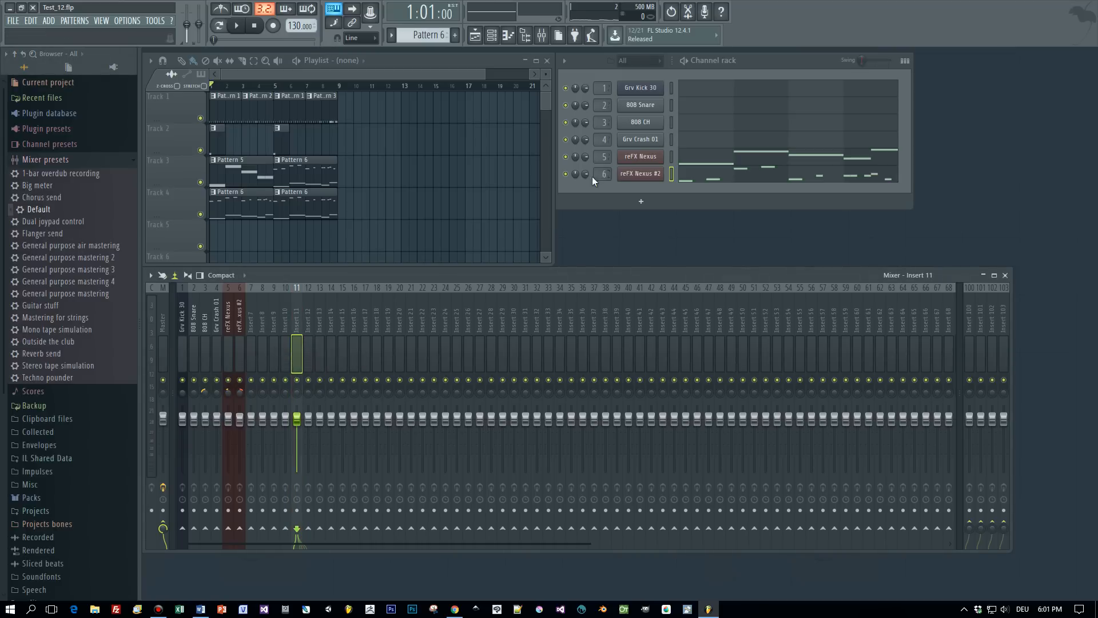
pyautogui.moveTo(237, 25)
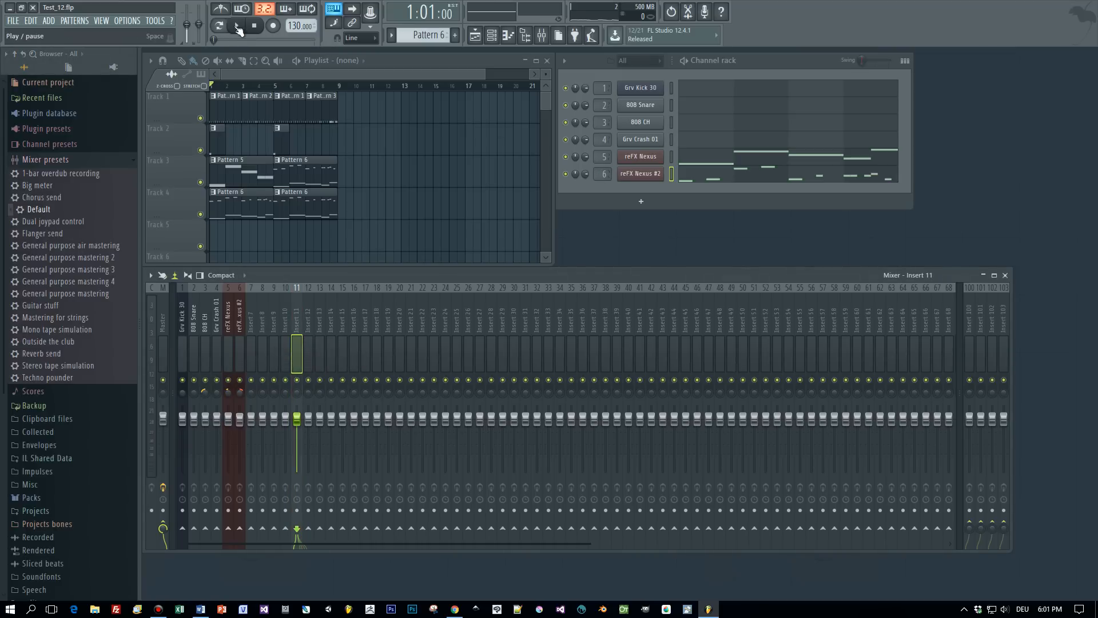
pyautogui.click(220, 25)
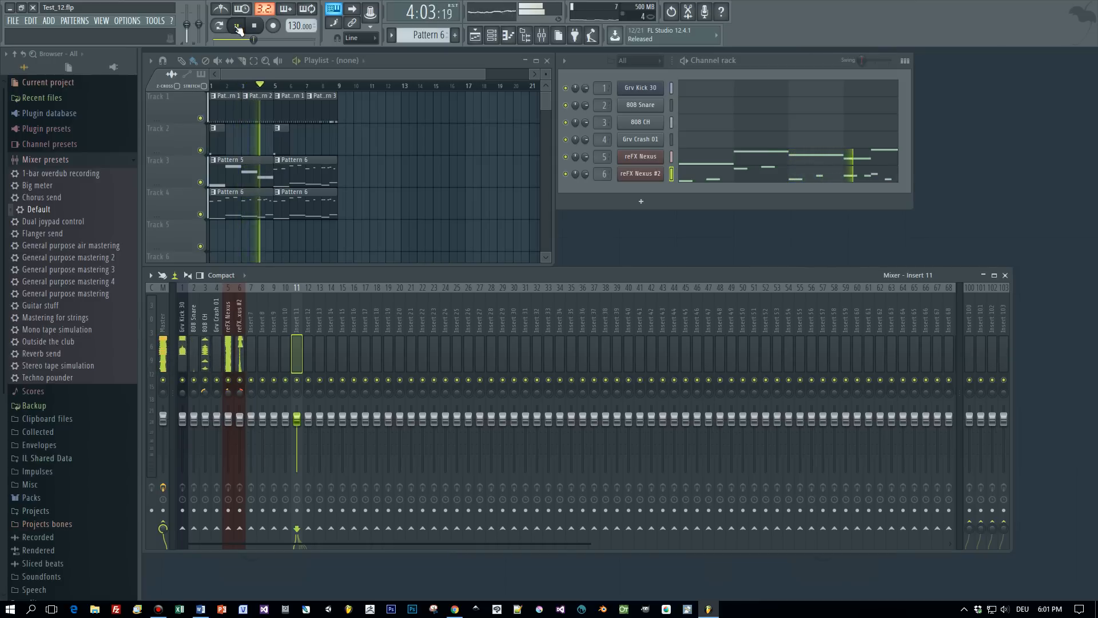
pyautogui.click(253, 25)
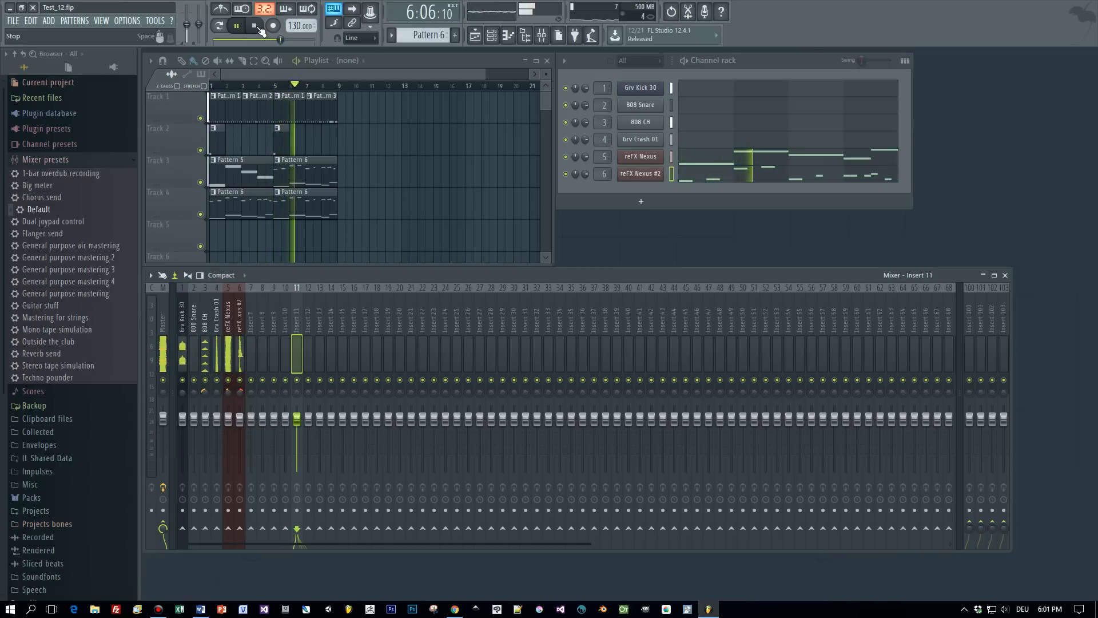
pyautogui.click(235, 26)
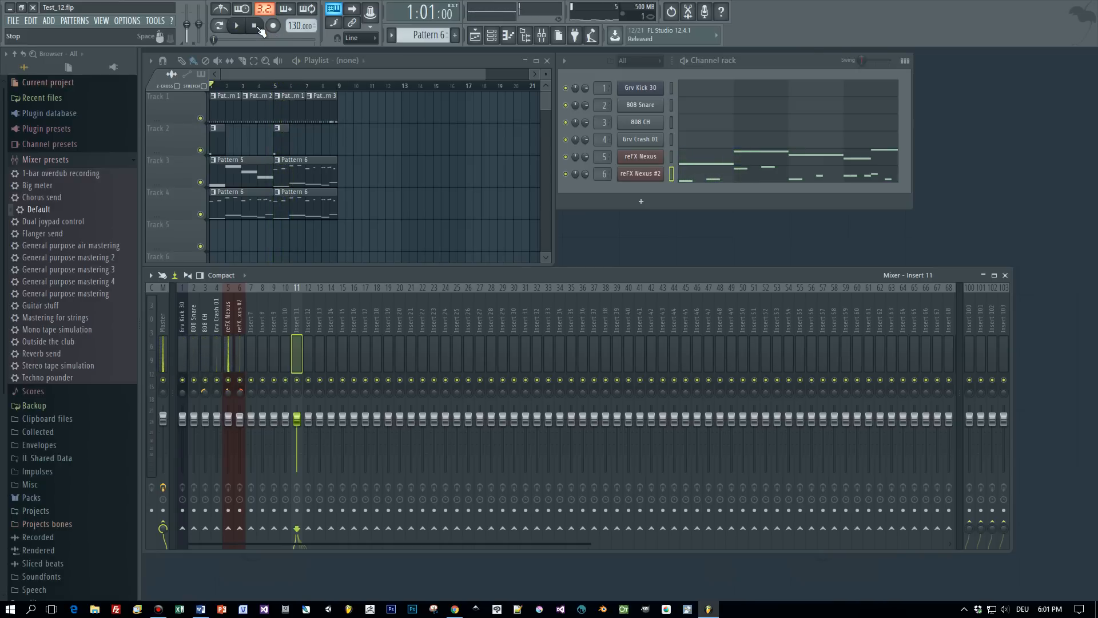
pyautogui.click(237, 25)
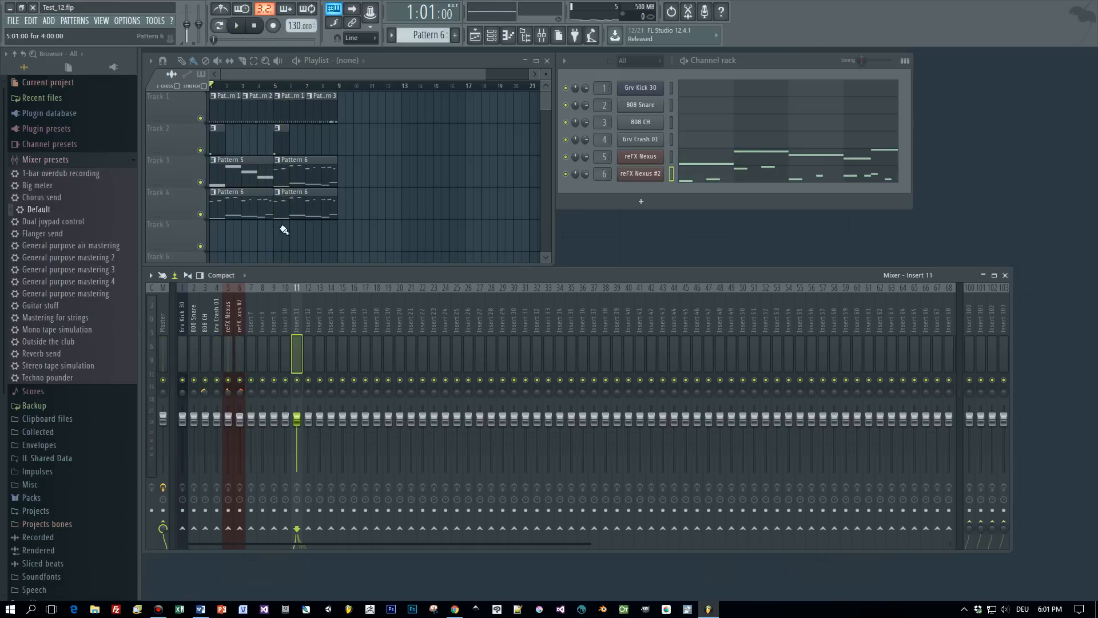